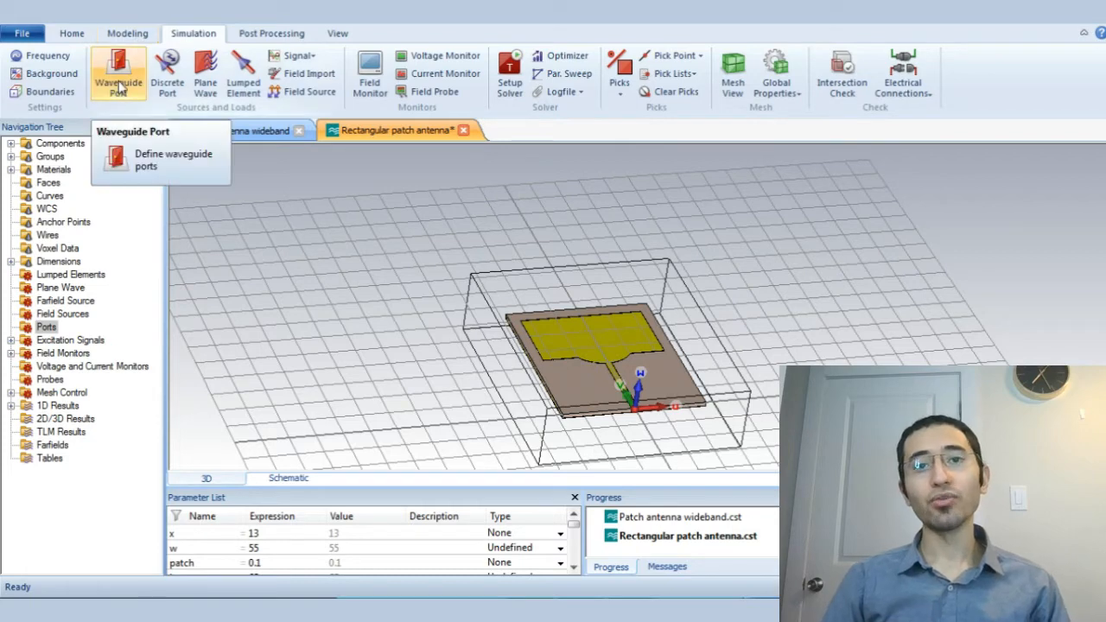
pyautogui.moveTo(118, 114)
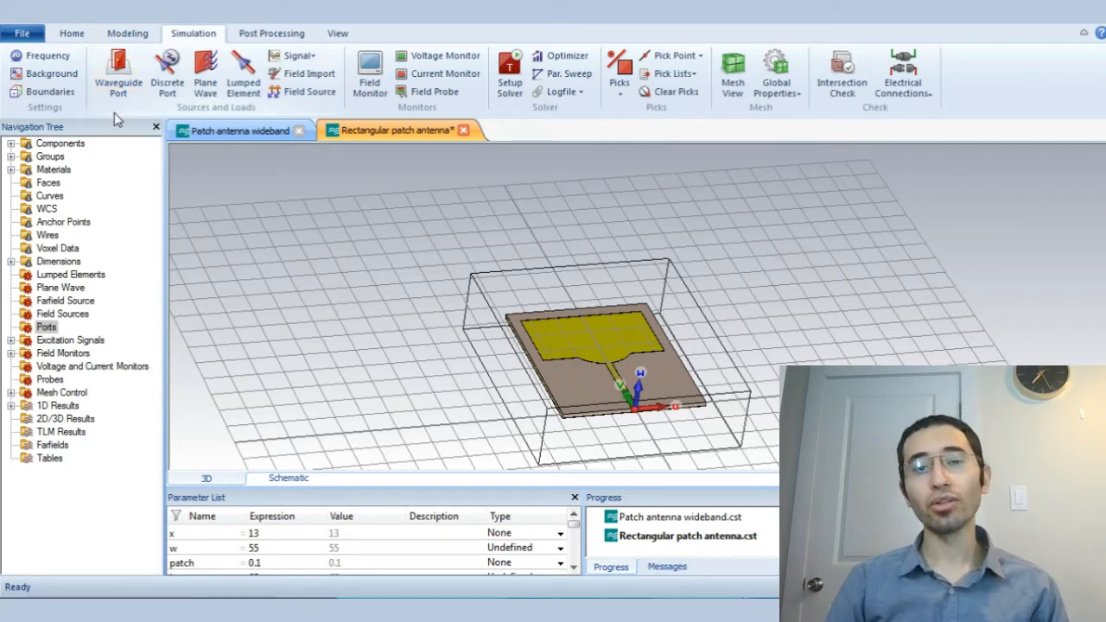
pyautogui.moveTo(166, 72)
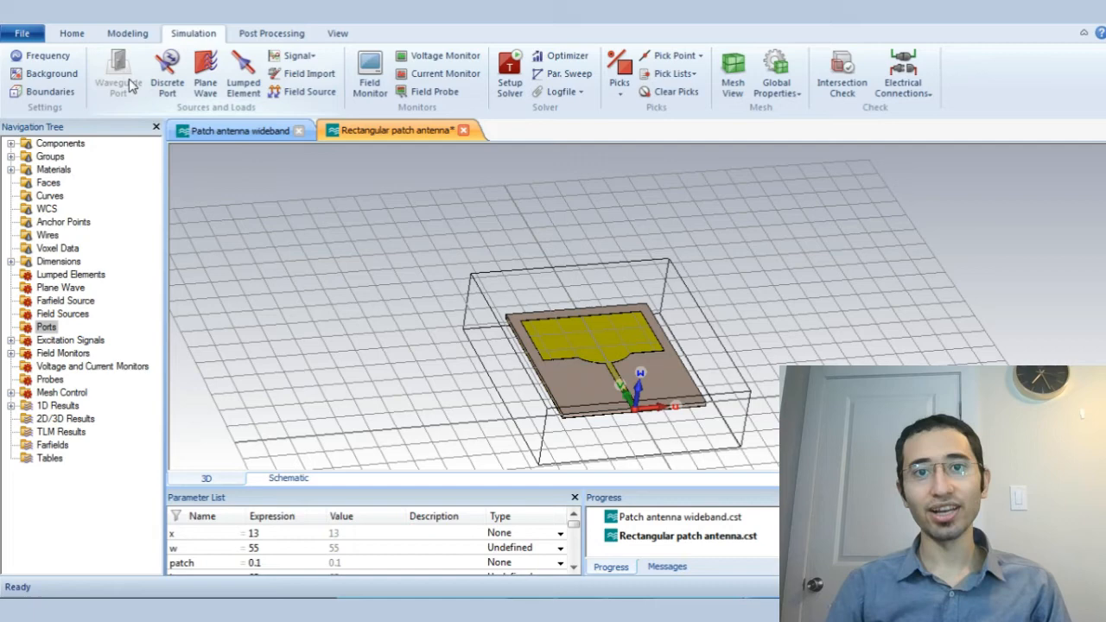
# Define waveguide port 1 with free coordinates.
pyautogui.click(117, 73)
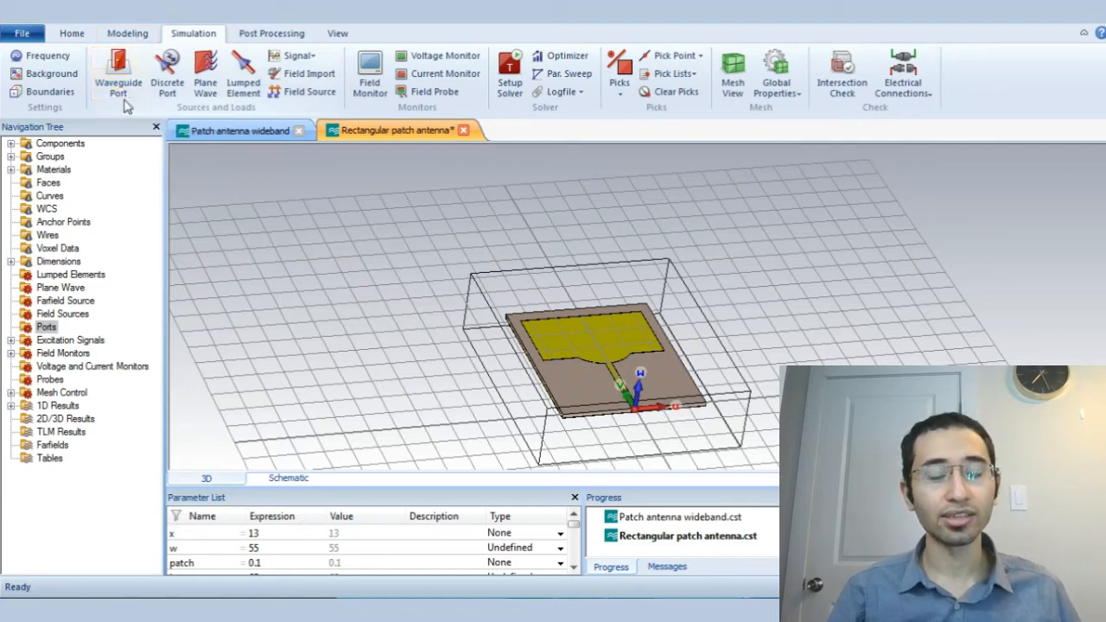
pyautogui.moveTo(118, 118)
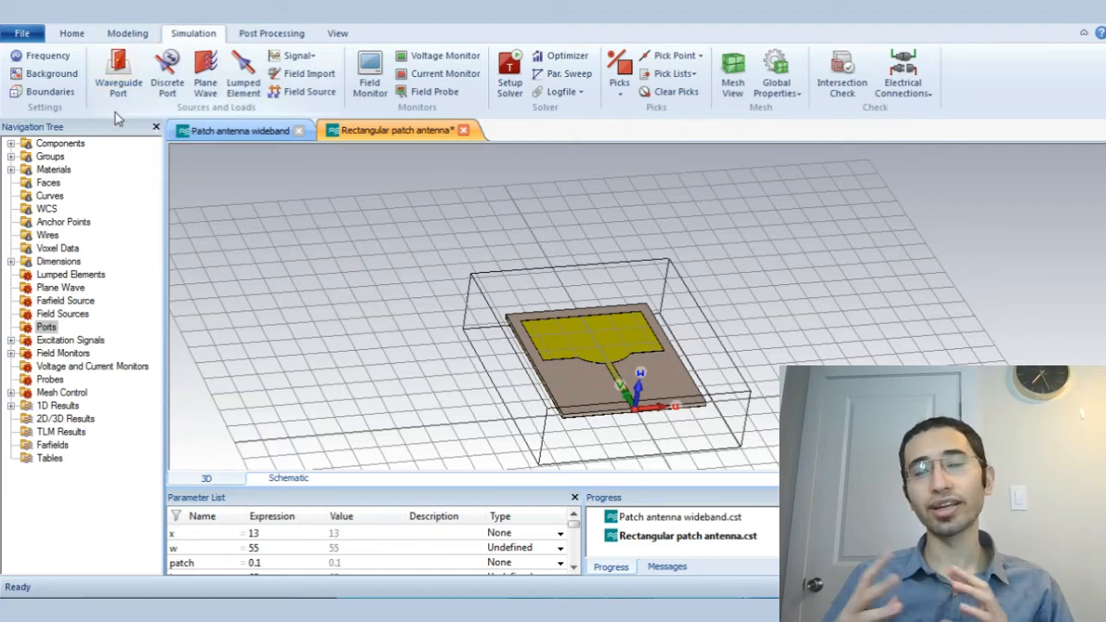
pyautogui.moveTo(167, 73)
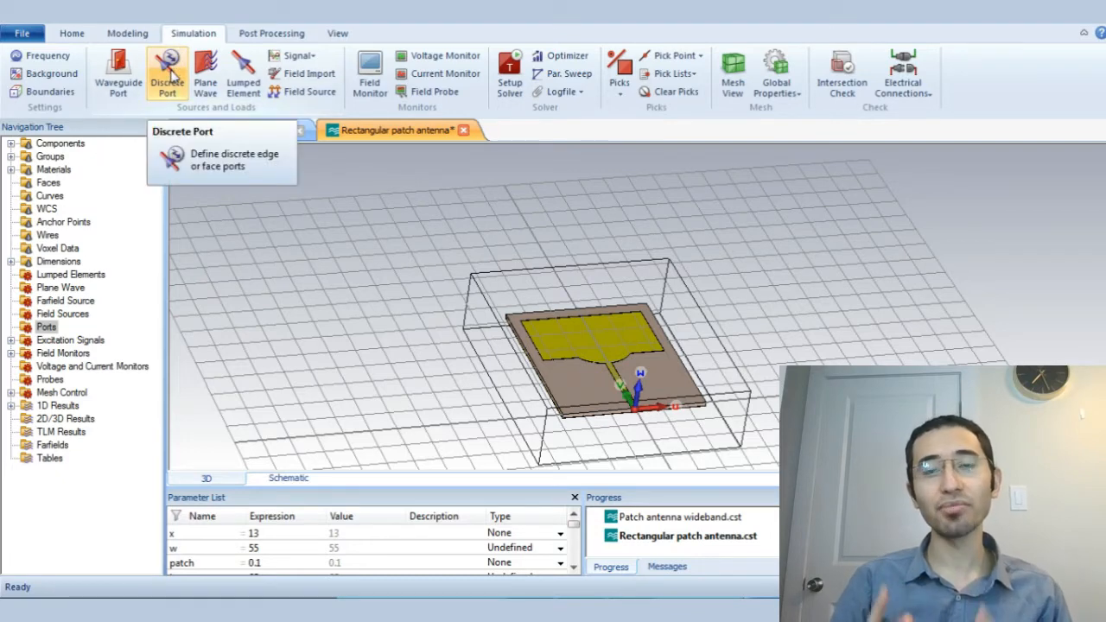
pyautogui.moveTo(117, 72)
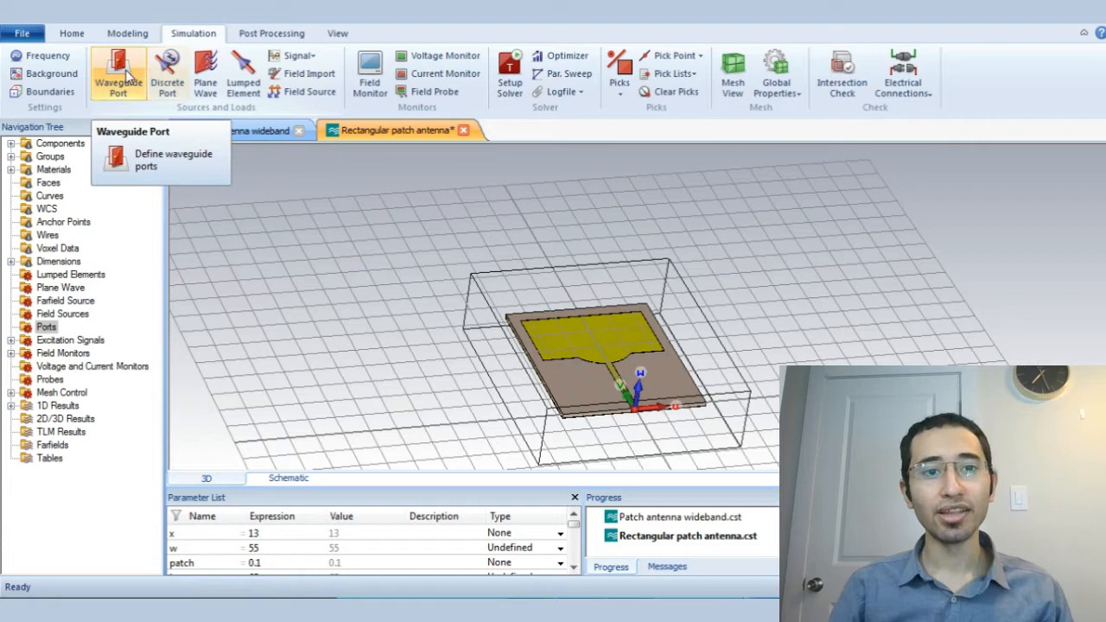
pyautogui.click(173, 159)
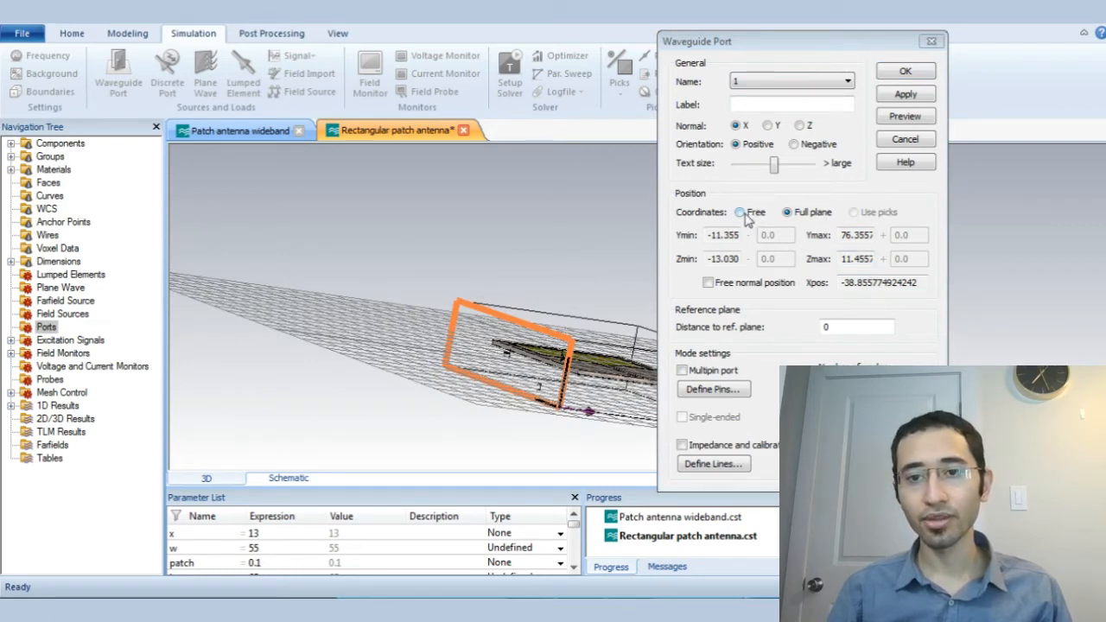
pyautogui.click(742, 211)
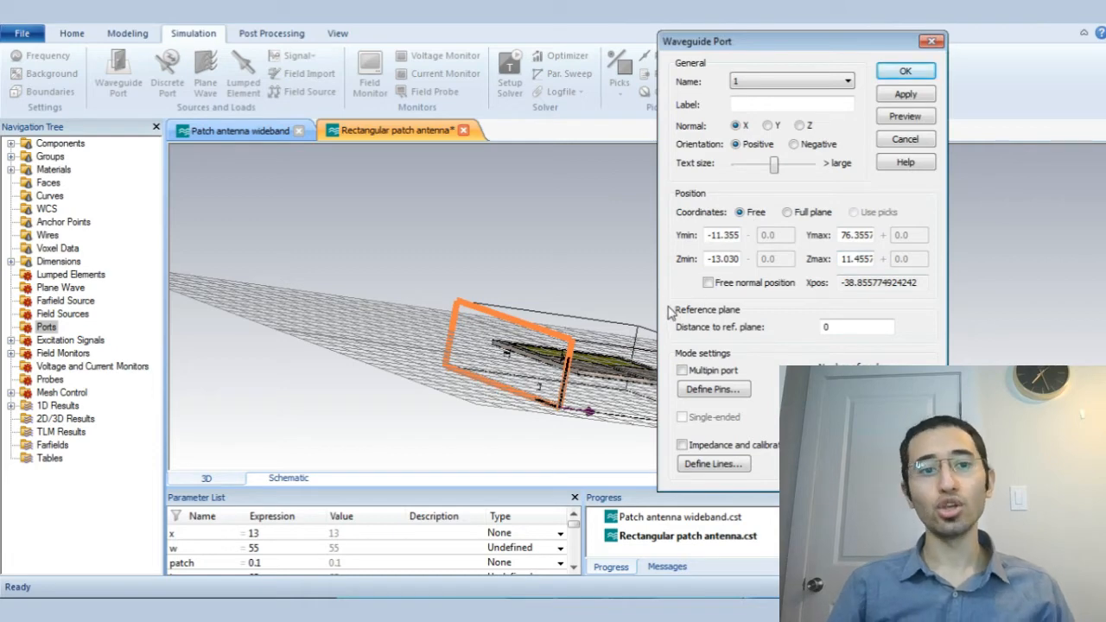
pyautogui.moveTo(626, 313)
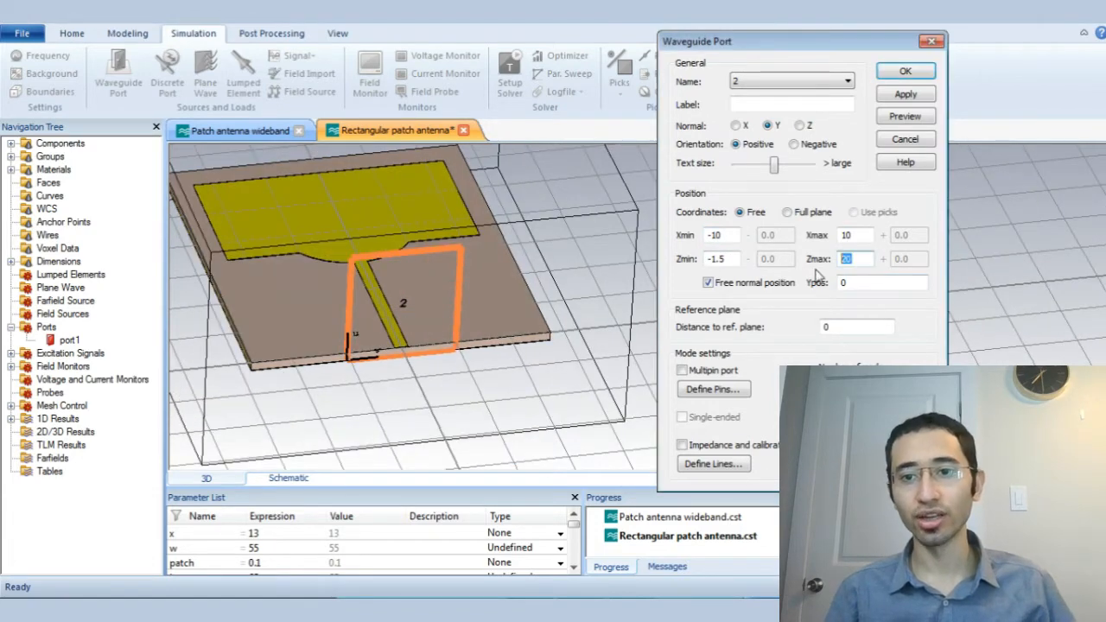
# Preview a second Y-normal port on the feed spanning X −10 to 10, Zmin −1.5.
pyautogui.click(906, 116)
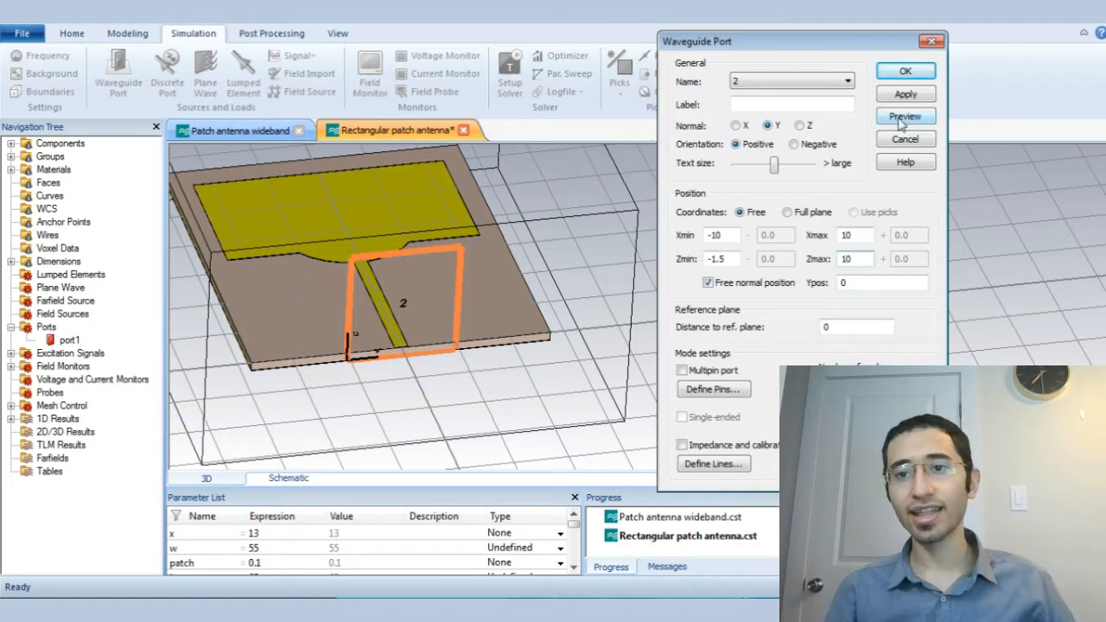
pyautogui.click(906, 116)
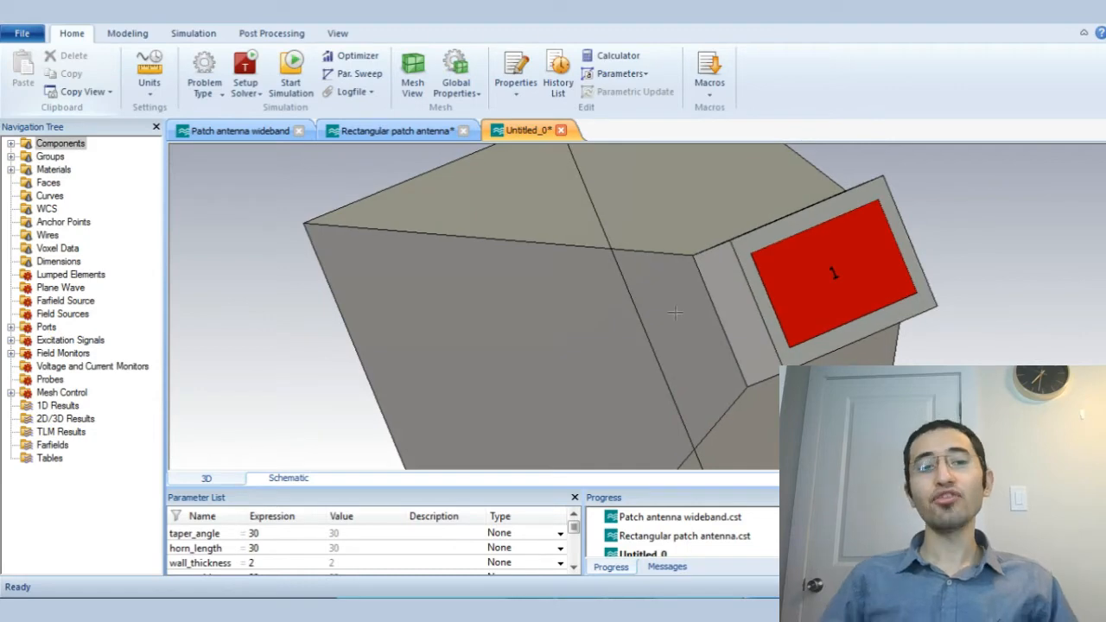
pyautogui.moveTo(567, 283)
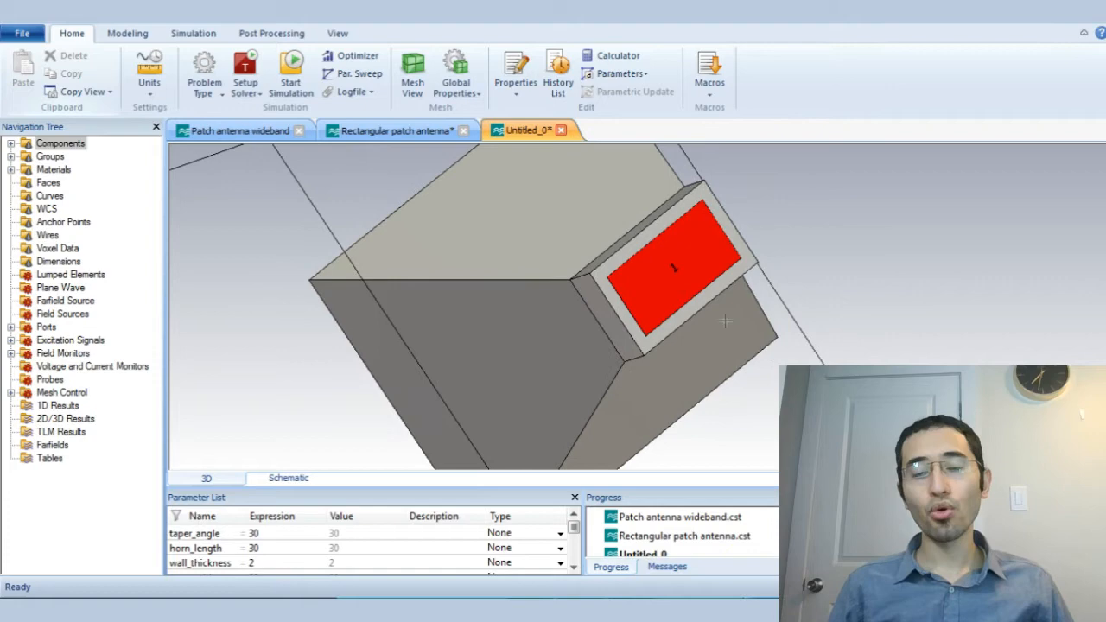
pyautogui.moveTo(688, 278)
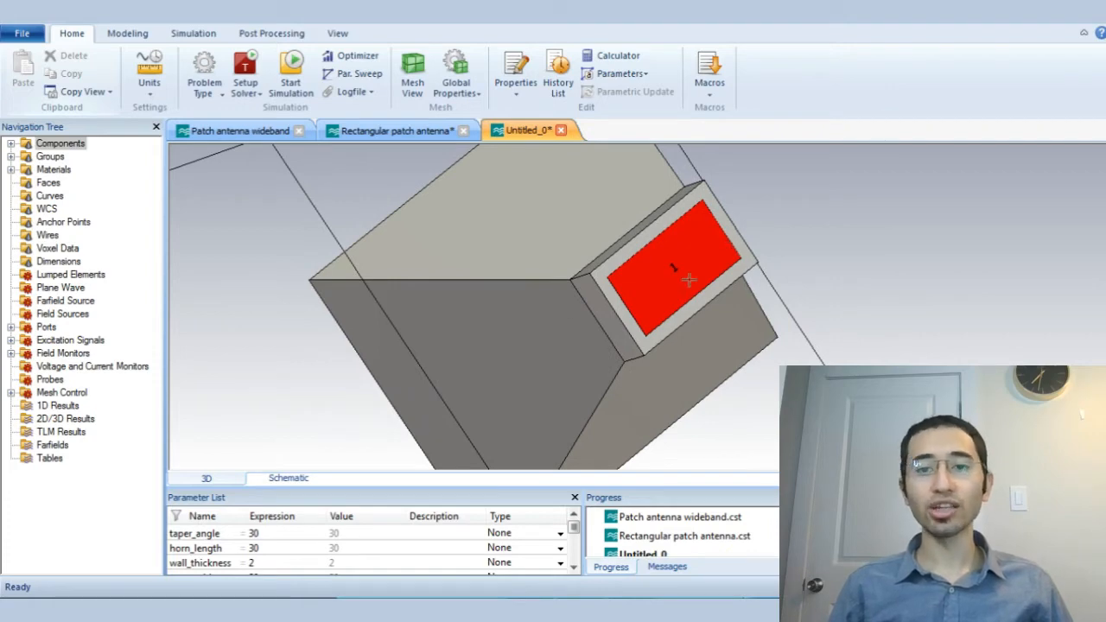
pyautogui.moveTo(654, 273)
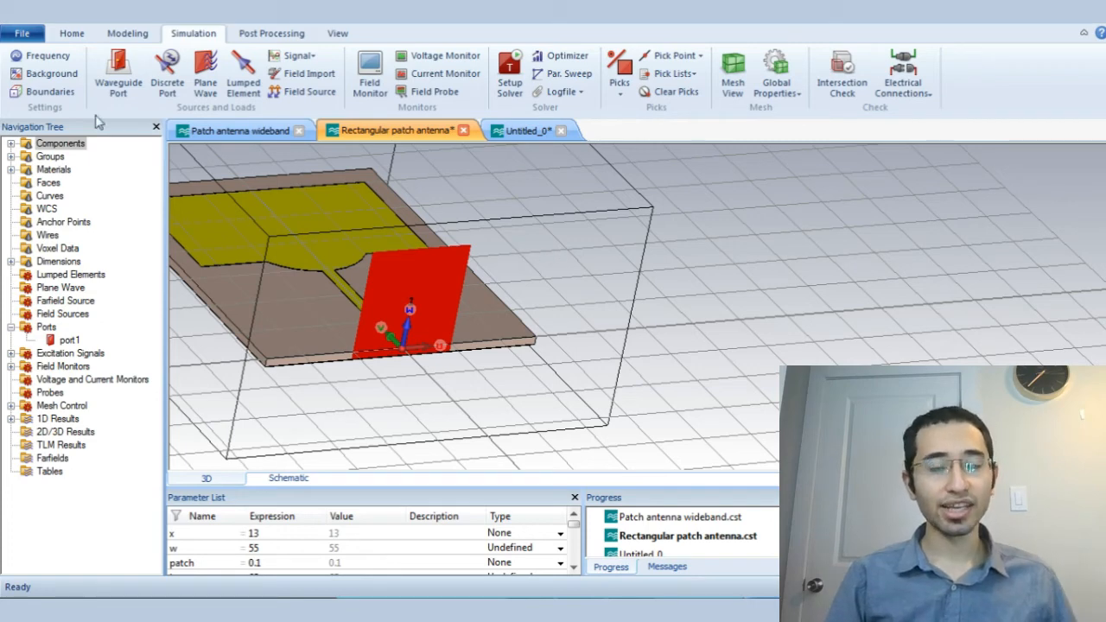
# Delete port1 from the Ports list and confirm, leaving the model with no ports.
pyautogui.click(71, 33)
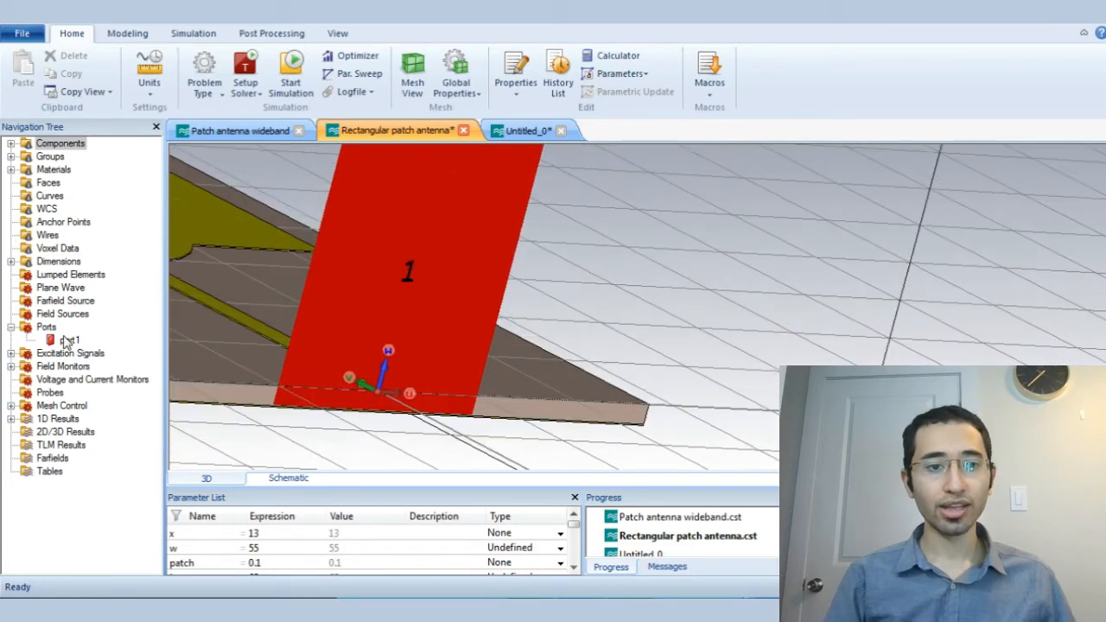
pyautogui.rightClick(68, 339)
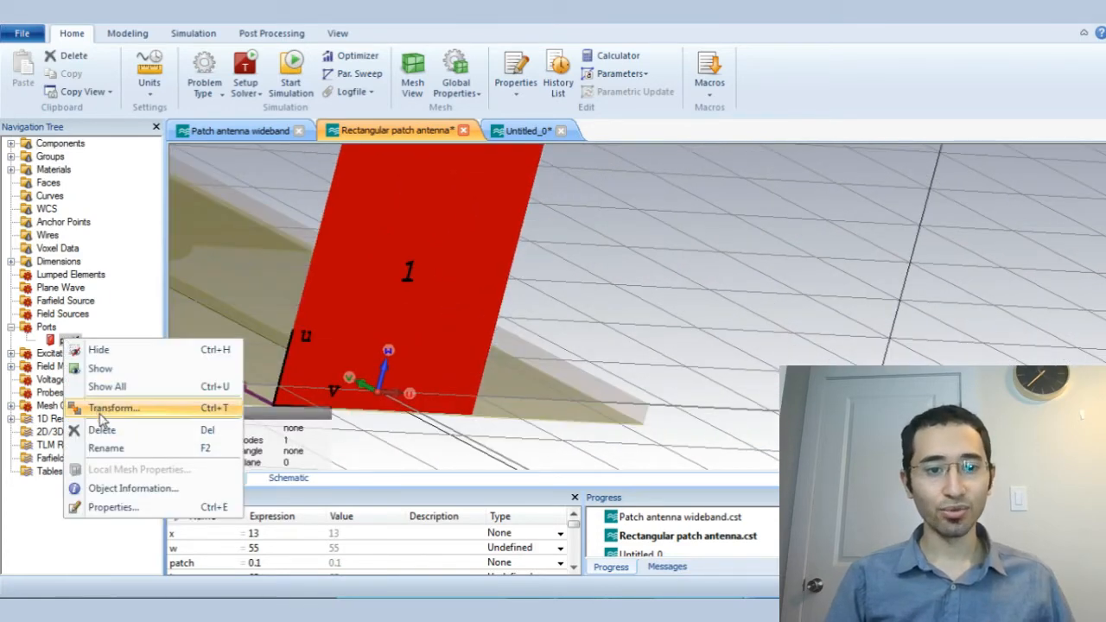
pyautogui.click(102, 428)
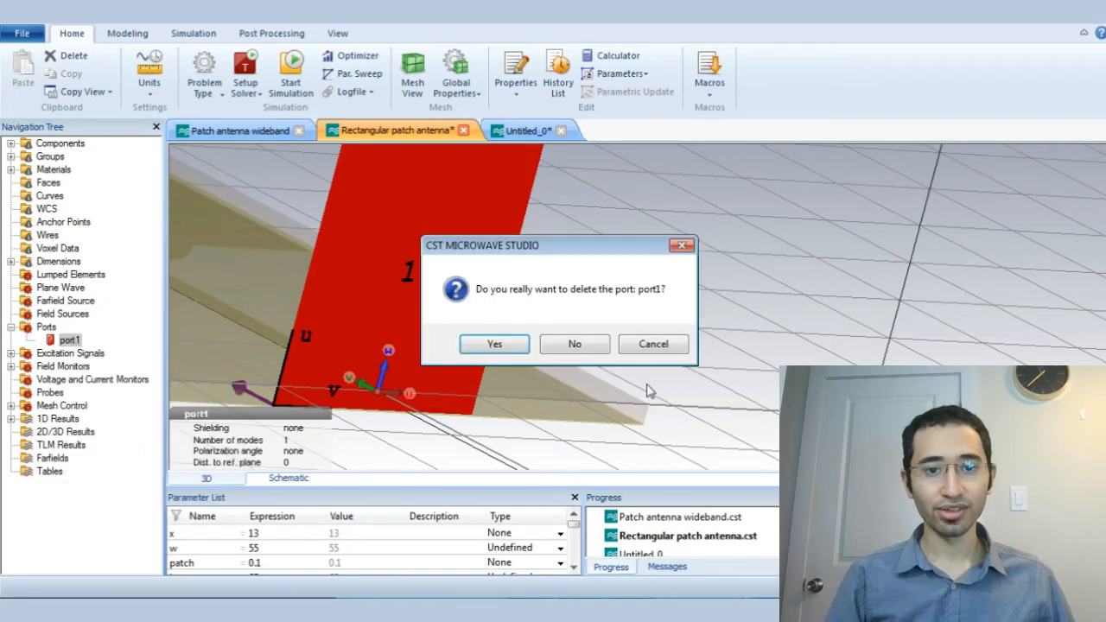
pyautogui.click(494, 344)
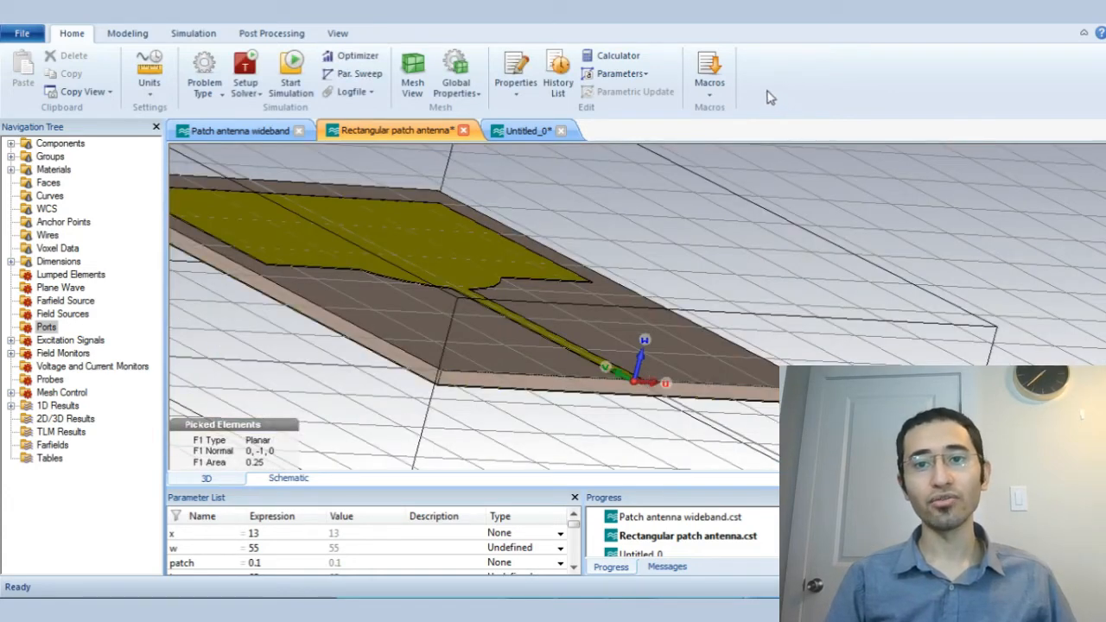
# Run the Calculate port extension coefficient macro from Home > Macros > Solver.
pyautogui.click(709, 72)
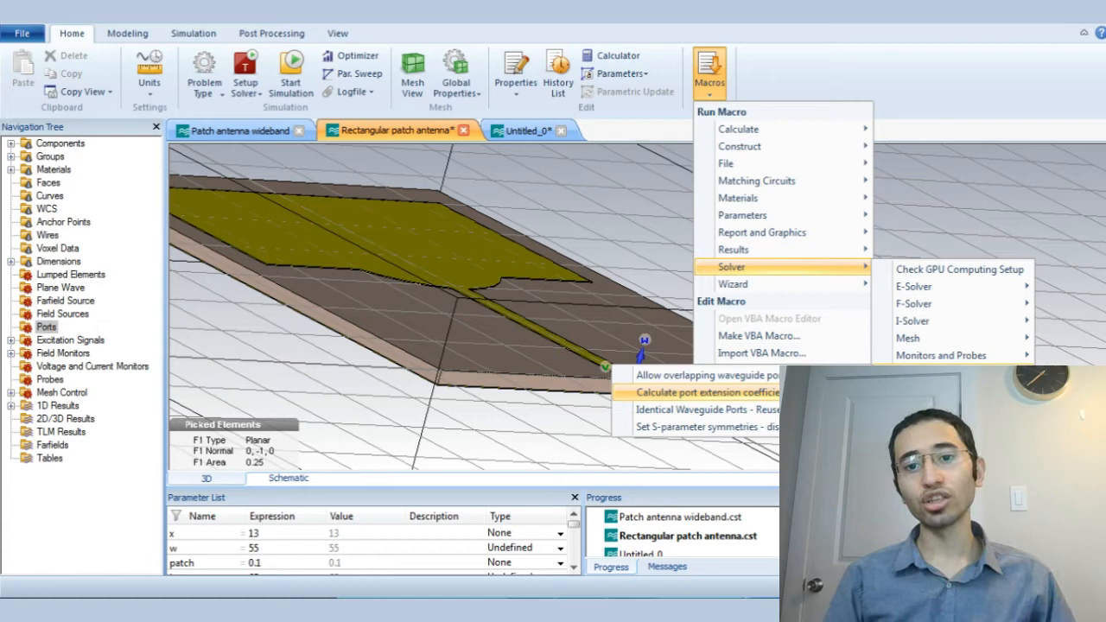
pyautogui.click(707, 392)
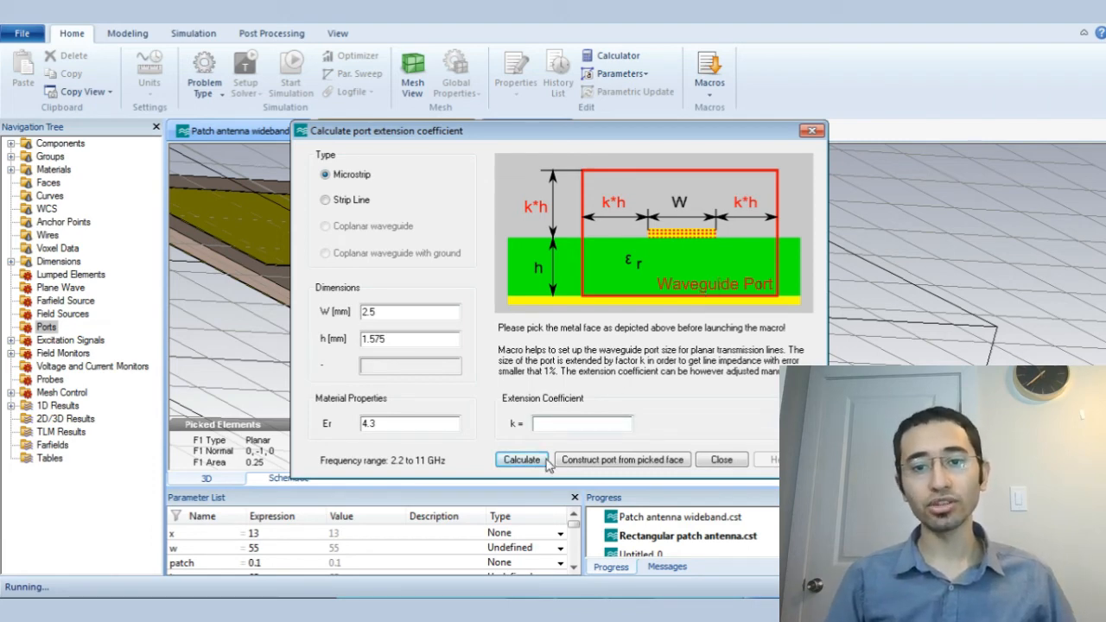
# Compute the microstrip extension coefficient, giving k = 5.18 within a 4.51–5.18 range.
pyautogui.click(521, 460)
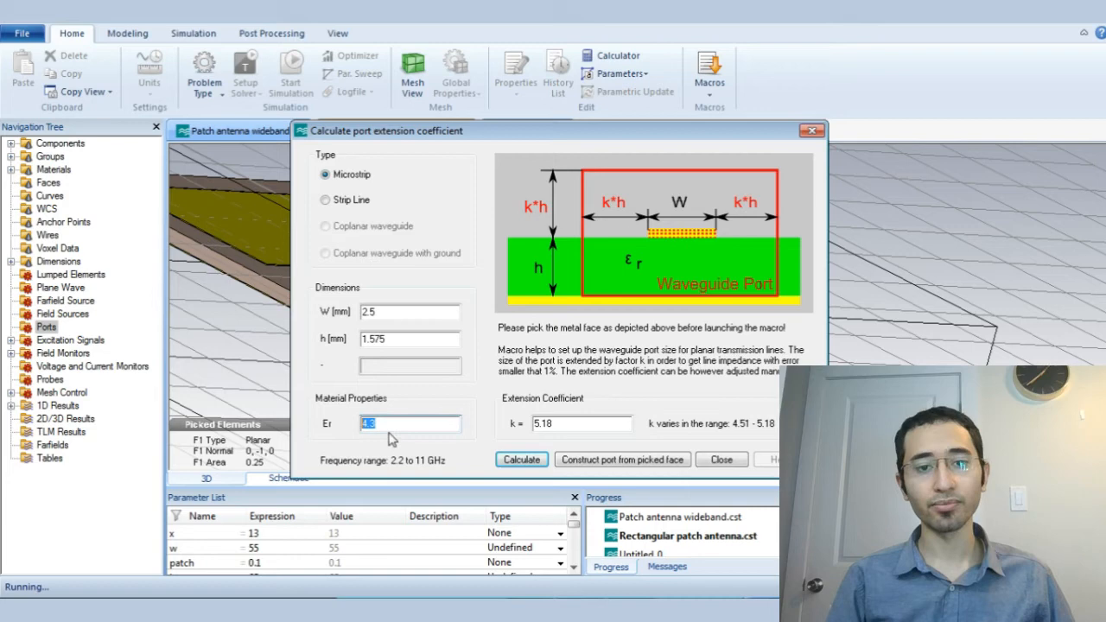
pyautogui.click(412, 424)
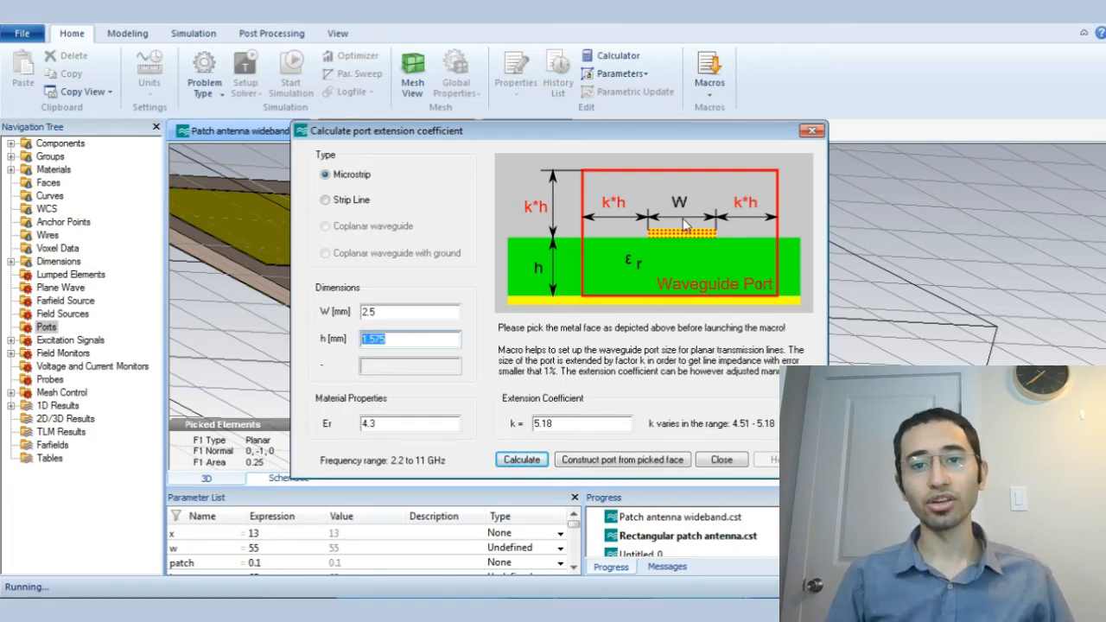
pyautogui.moveTo(666, 162)
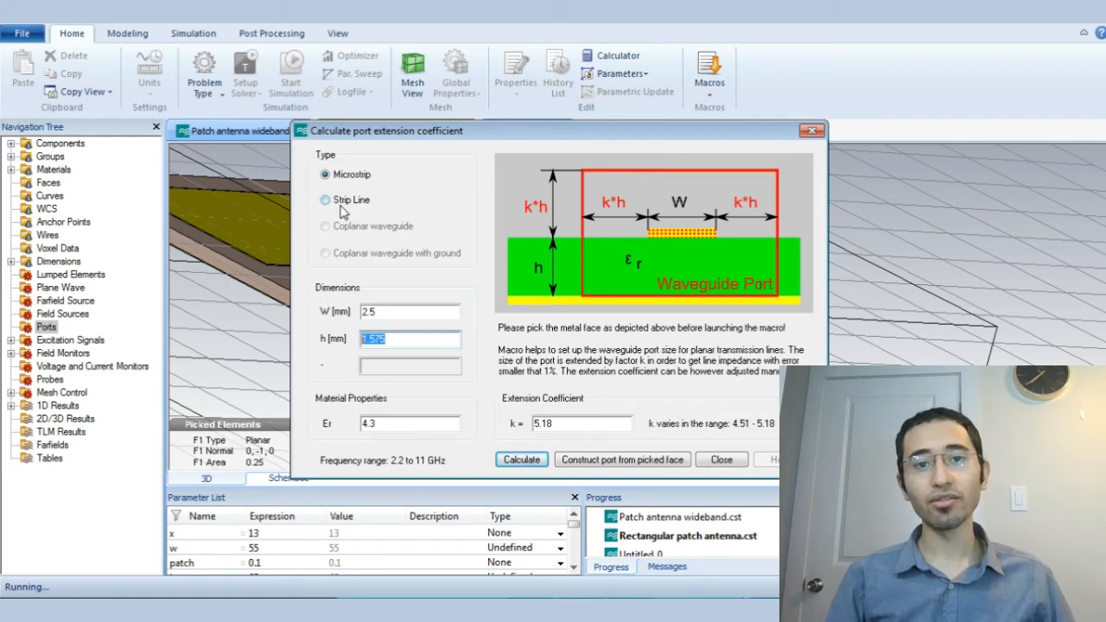
# Switch the line type to Strip Line and dismiss the unrecognized-substrate warning.
pyautogui.click(325, 201)
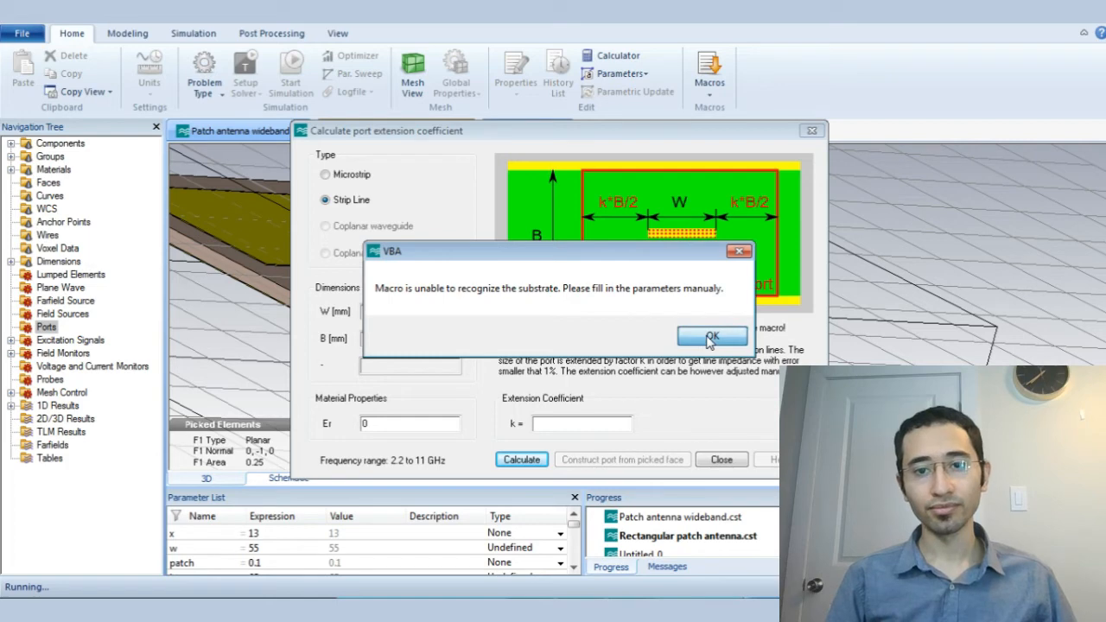
pyautogui.click(712, 336)
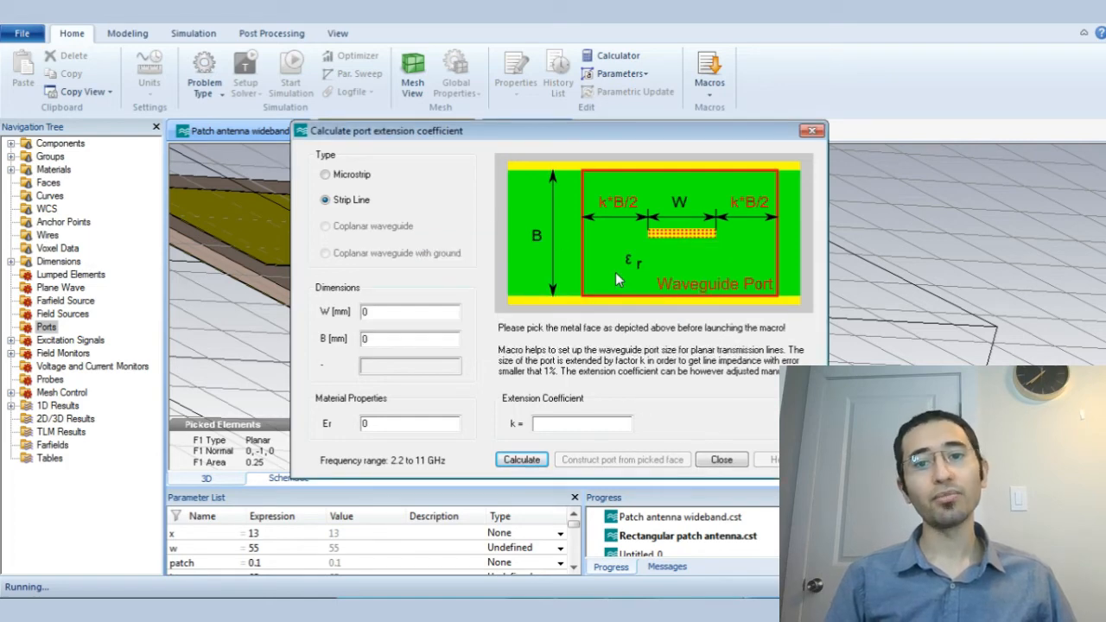
pyautogui.moveTo(397, 246)
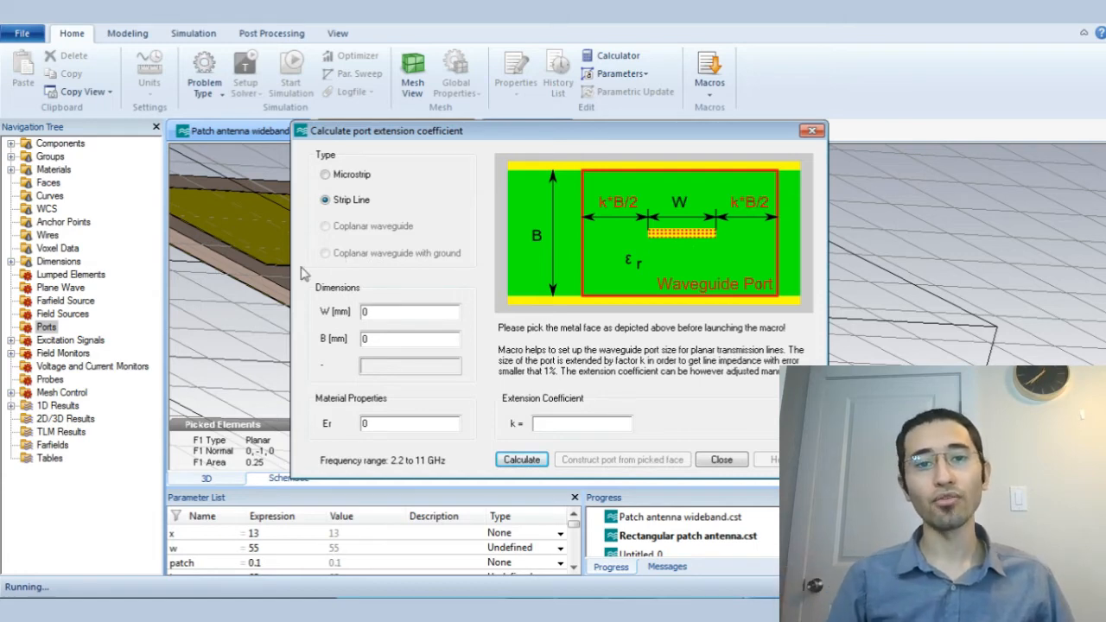
pyautogui.moveTo(346, 279)
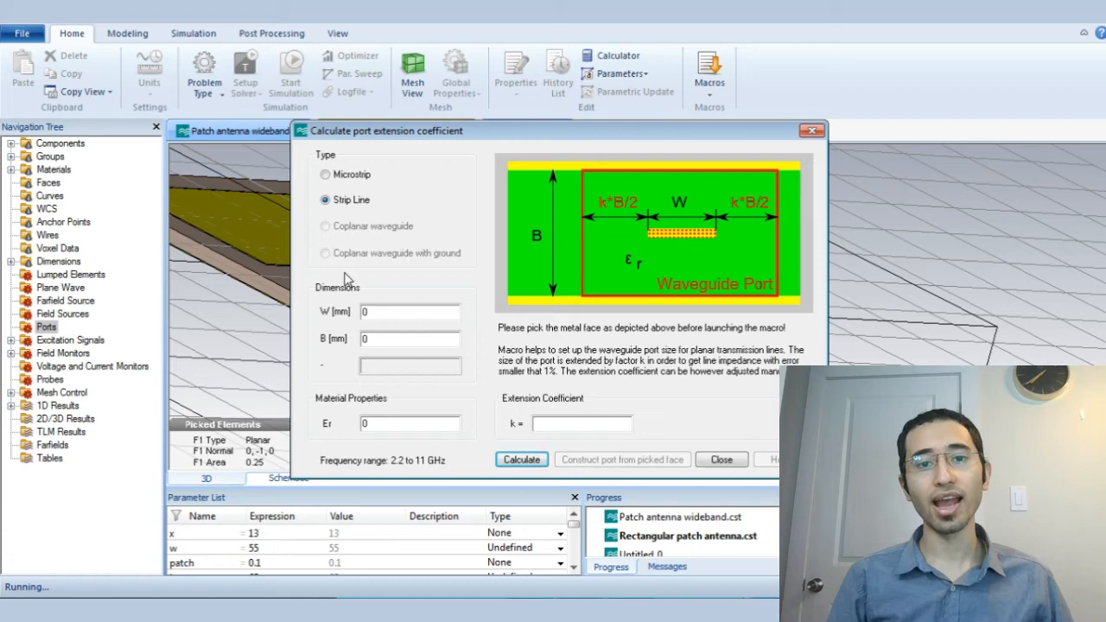
pyautogui.moveTo(307, 343)
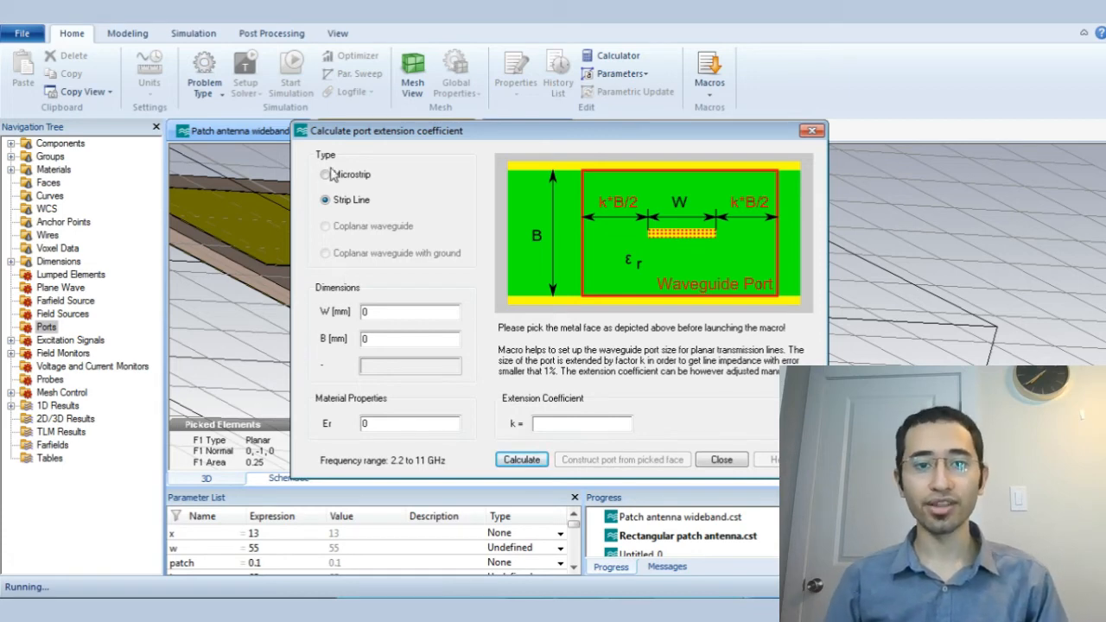
# Return to Microstrip, recalculate k = 5.18 and construct port1 from the picked feed face.
pyautogui.click(325, 173)
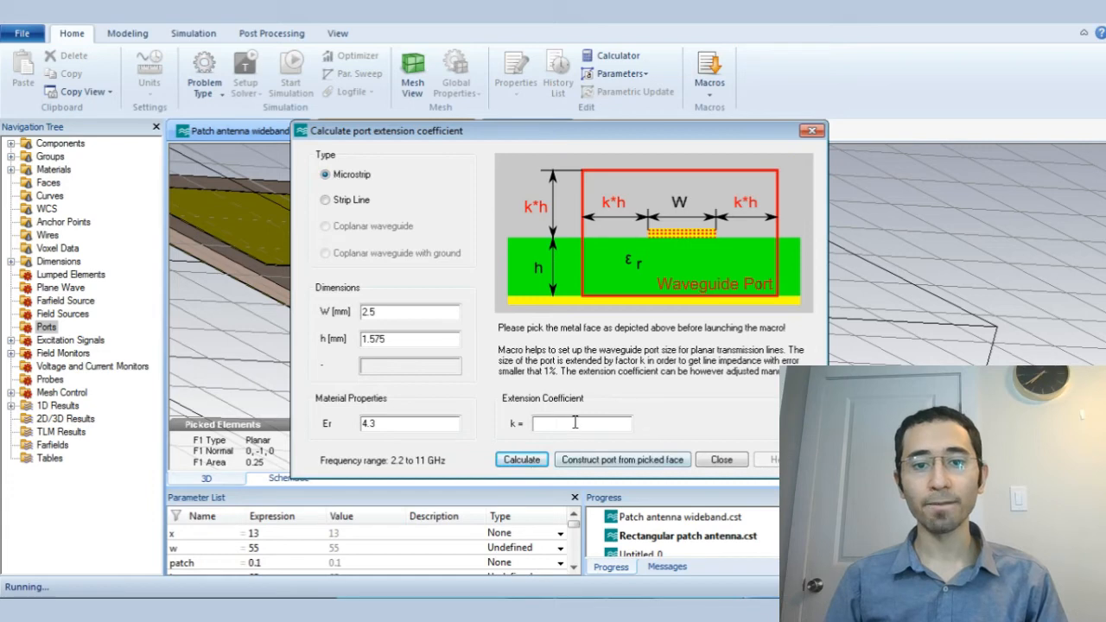
pyautogui.click(522, 460)
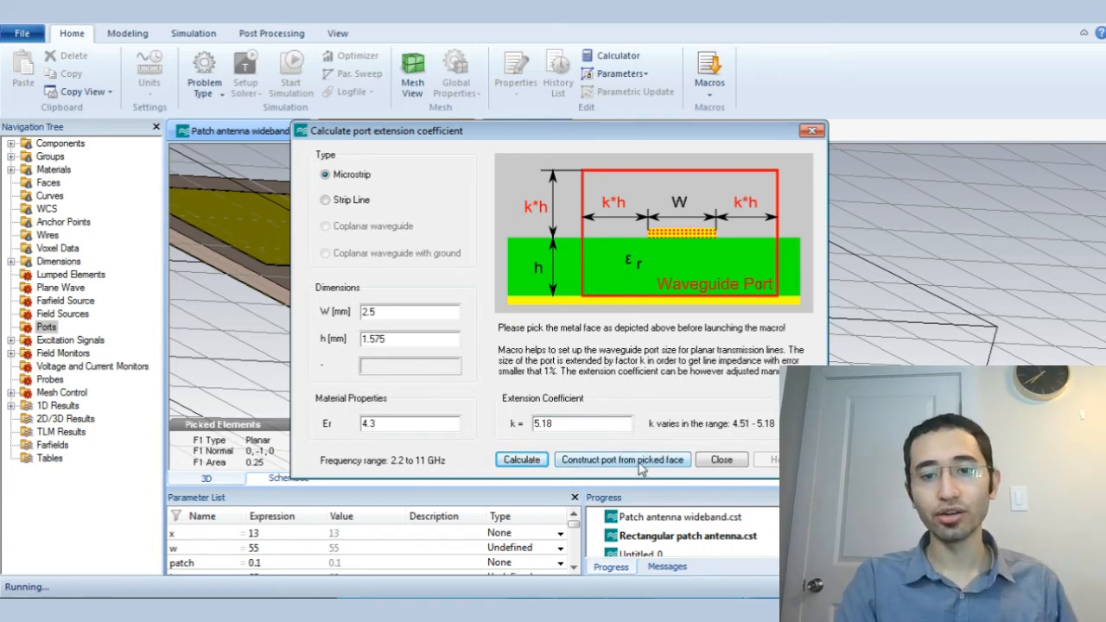
pyautogui.click(623, 460)
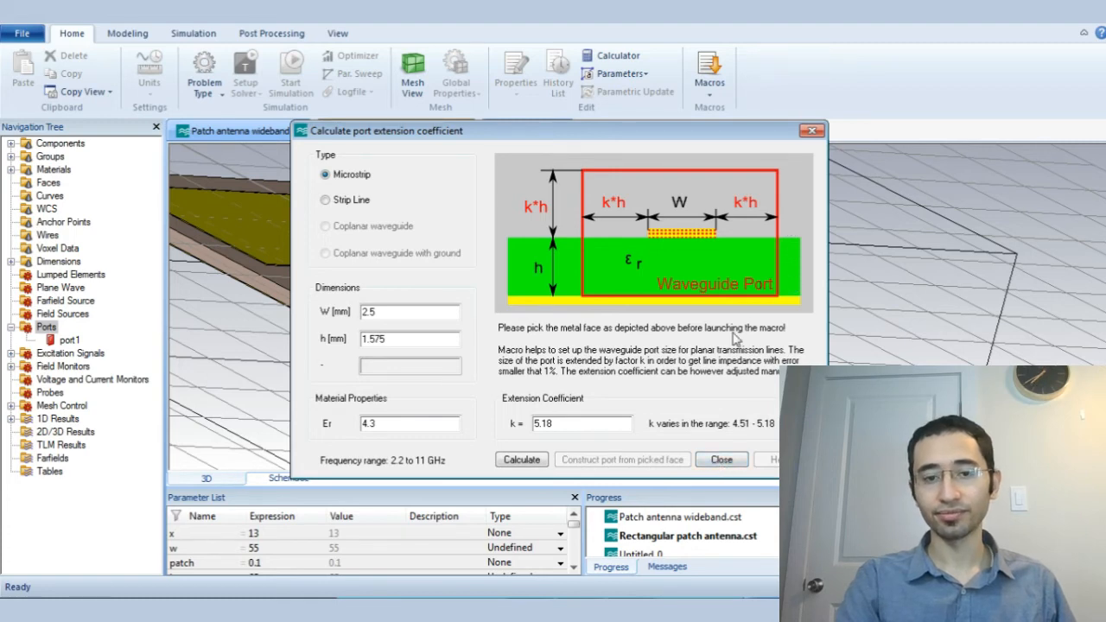
# Close the calculator, leaving the red port1 spanning the microstrip feed end.
pyautogui.click(721, 460)
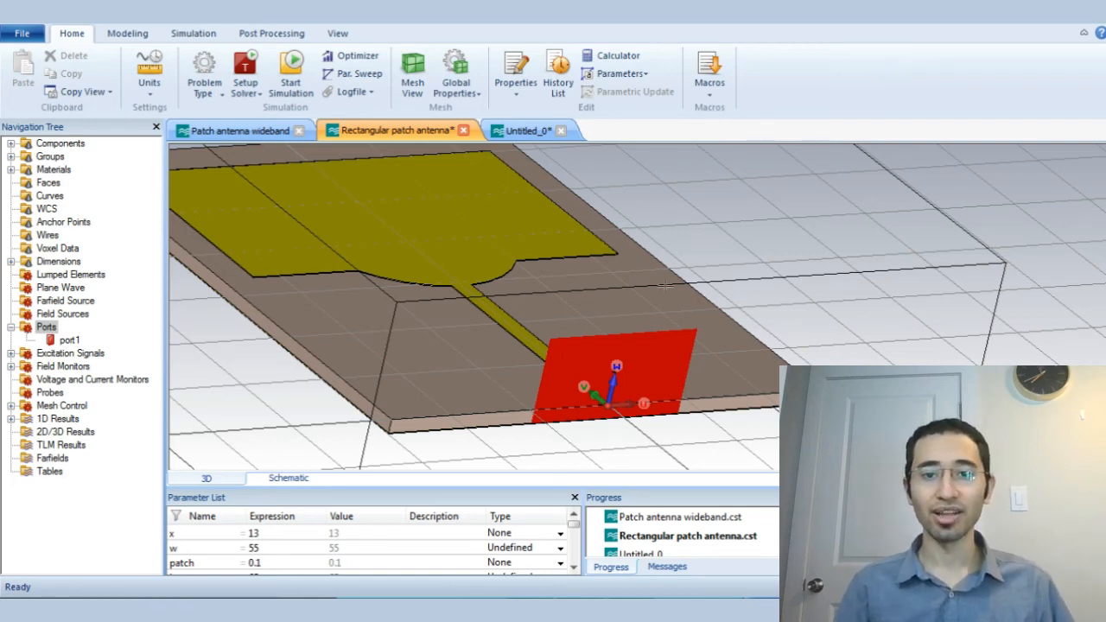
pyautogui.click(522, 131)
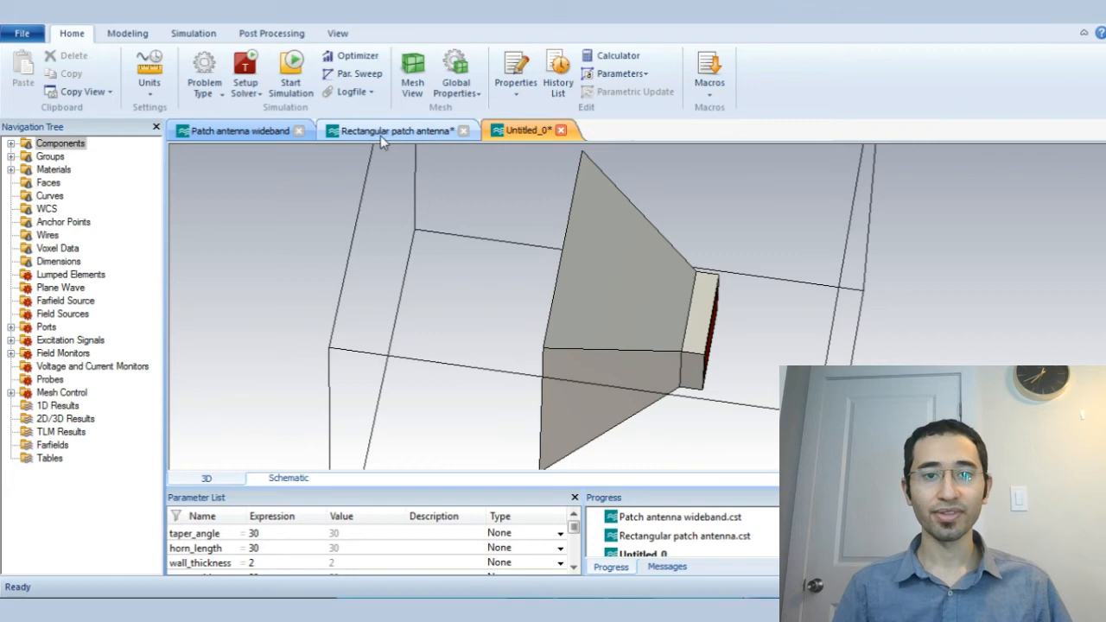
pyautogui.click(394, 131)
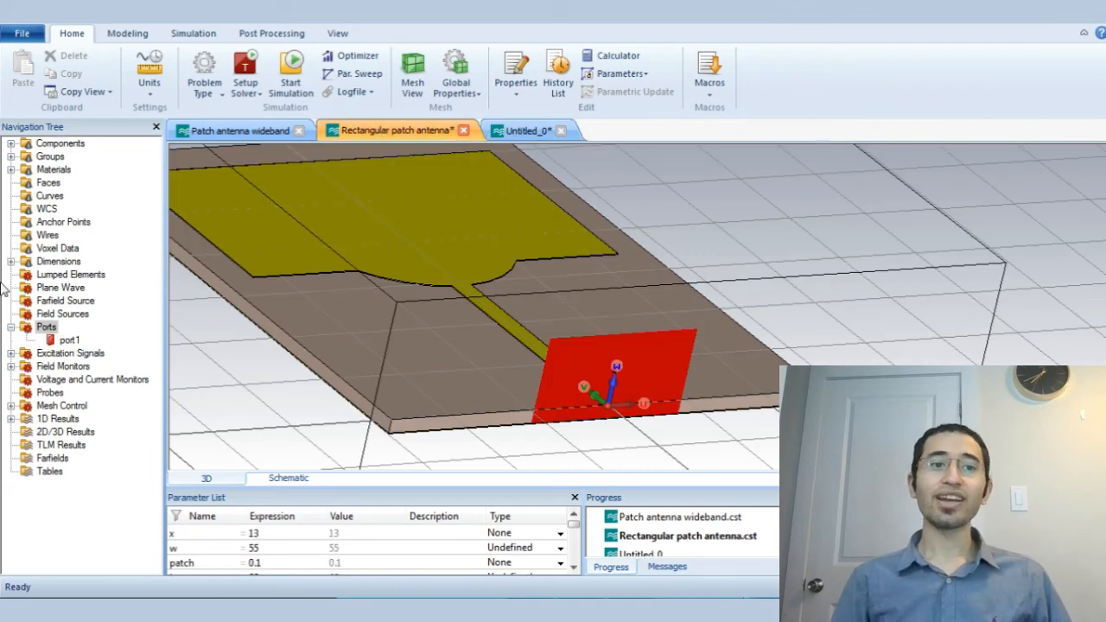